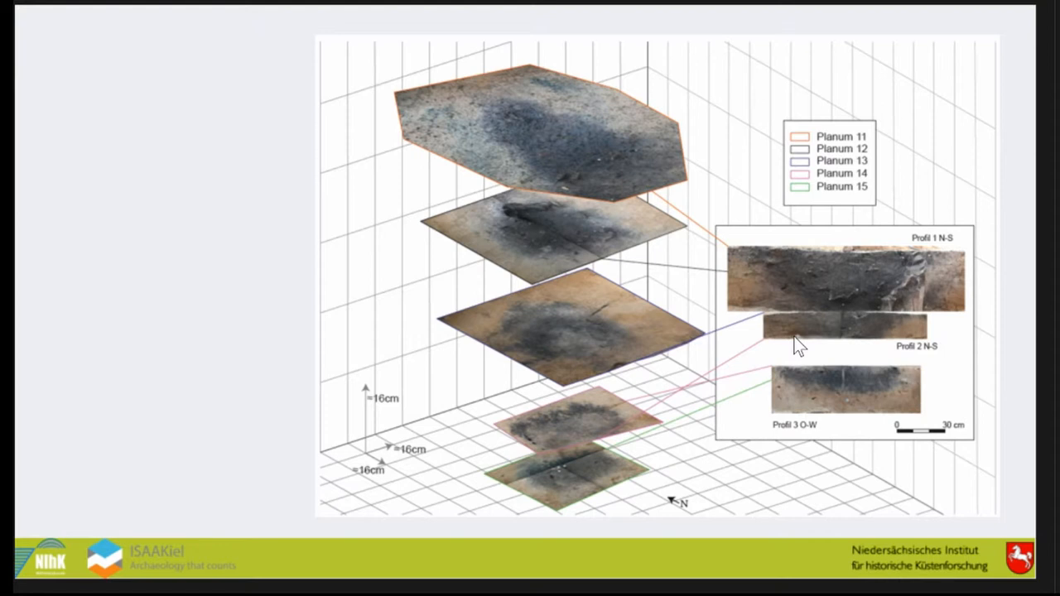
pyautogui.press('Right')
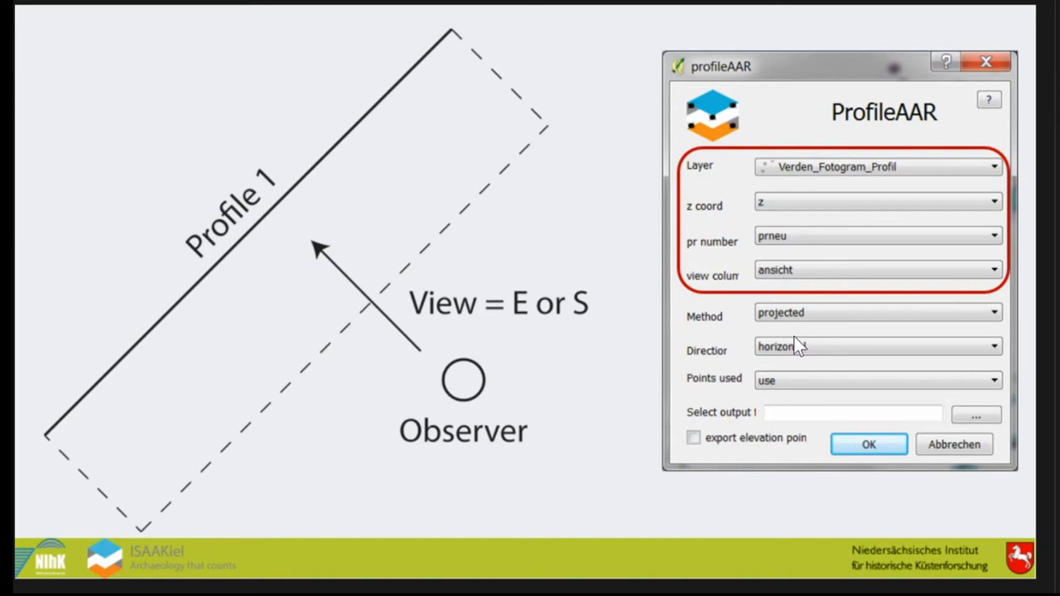
pyautogui.click(868, 444)
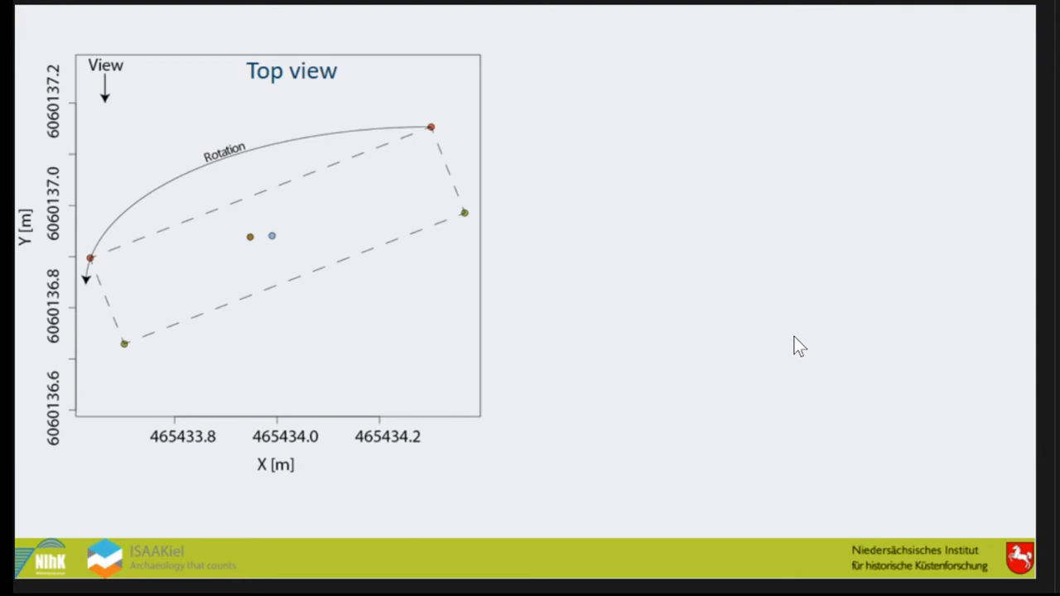